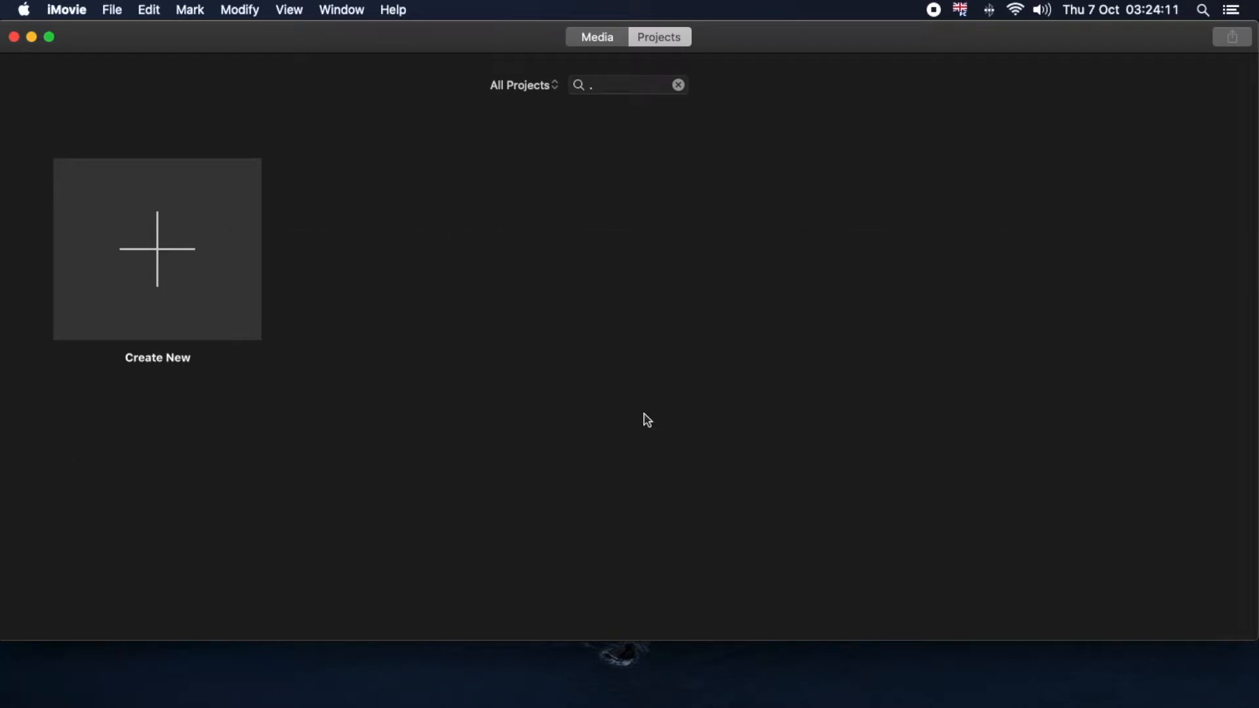
Create a new Movie project, opening the empty My Movie 2.
left_click(157, 249)
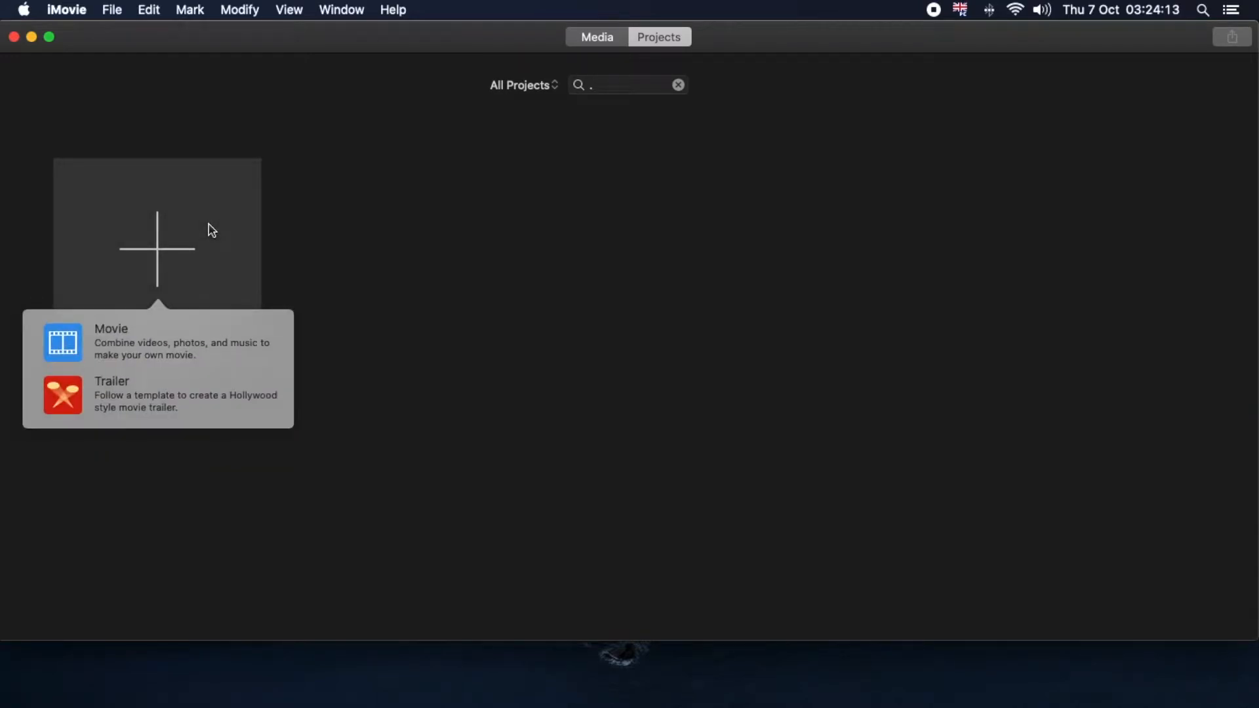
left_click(111, 341)
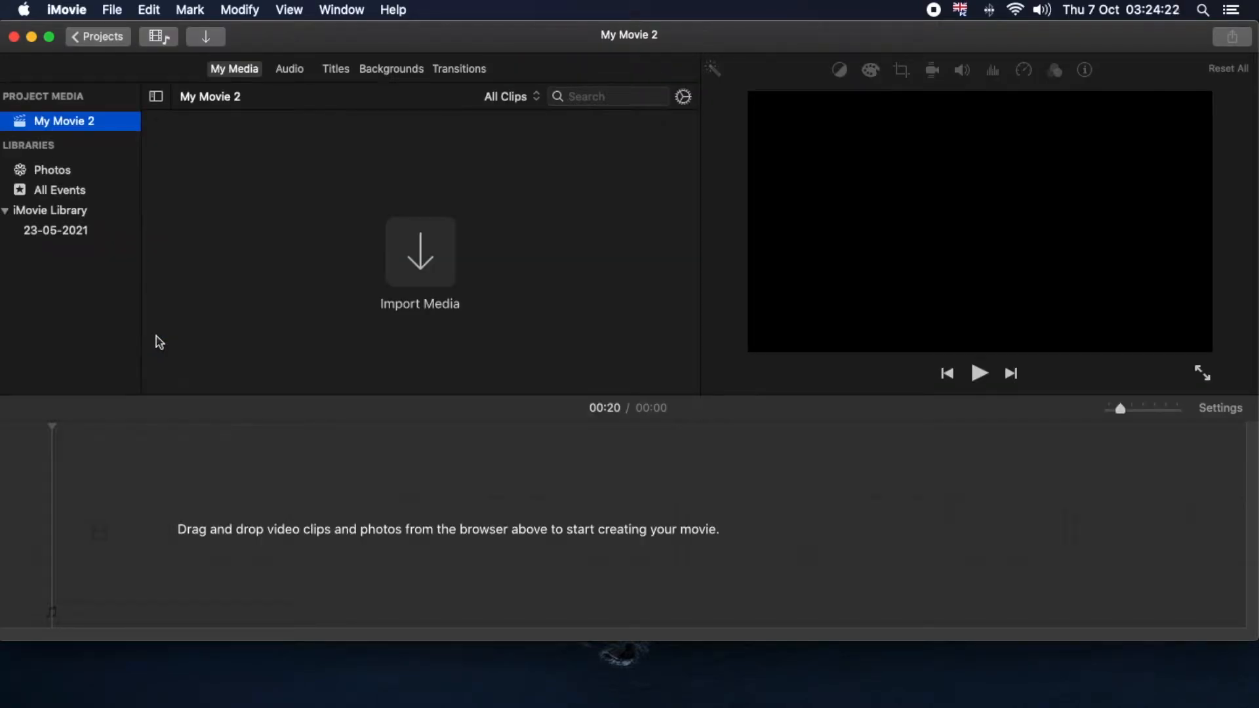
Import both singer videos, stack them on the timeline, and preview the overlap.
left_click(419, 251)
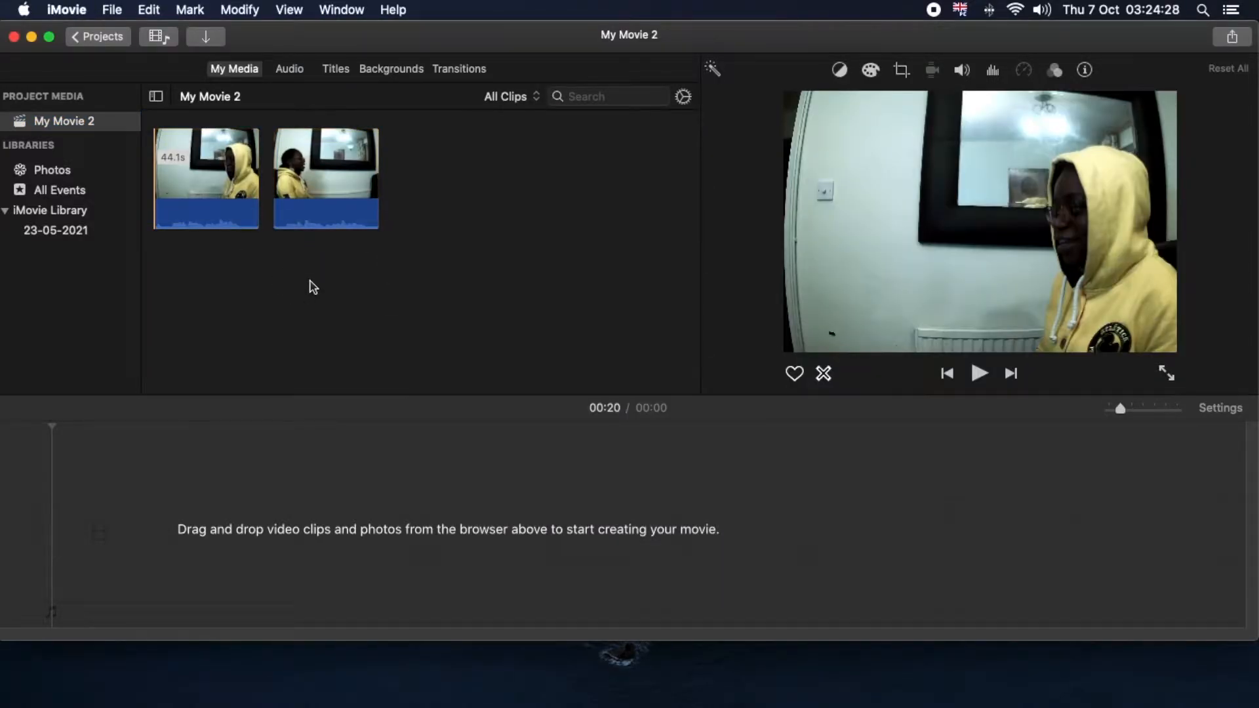
mouse_move(233, 169)
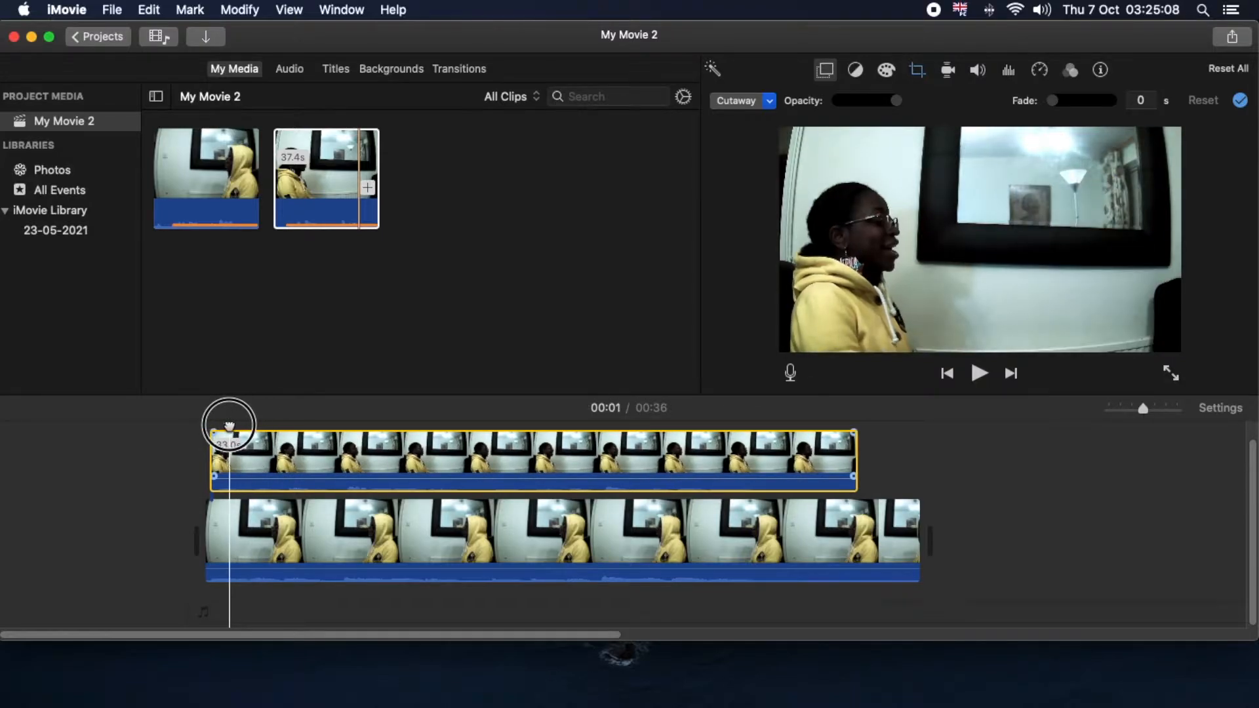
left_click(979, 372)
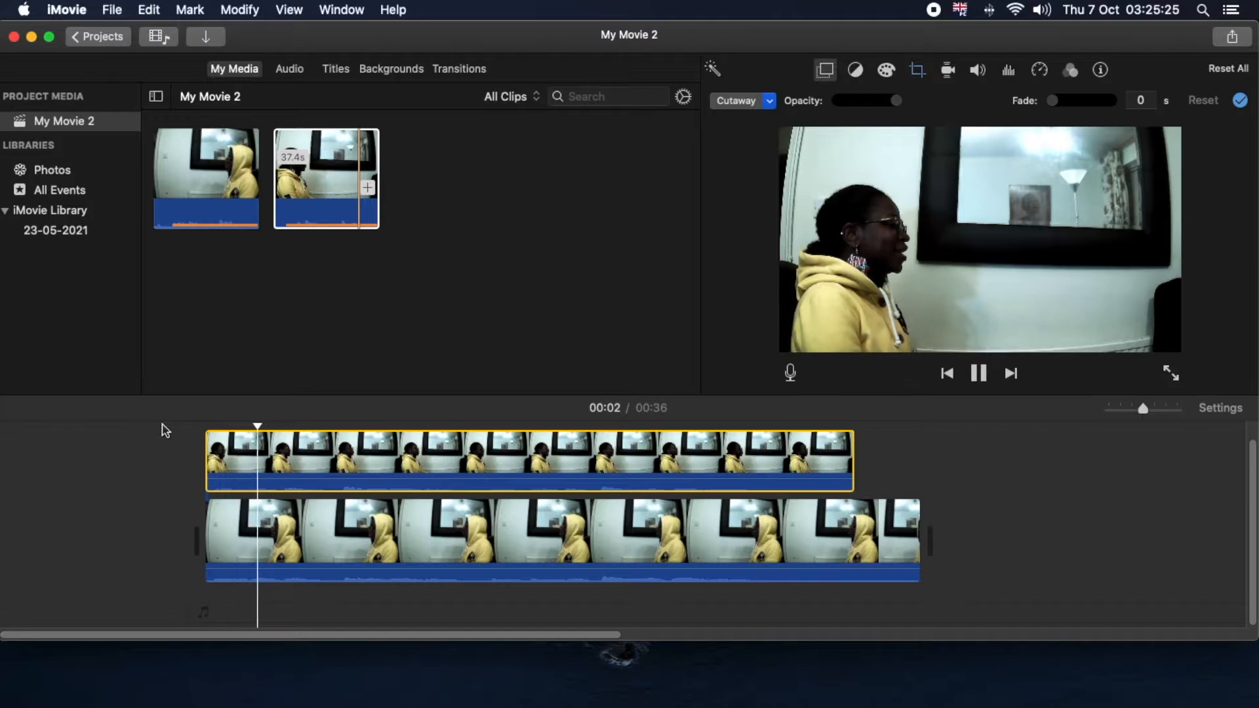
left_click(979, 373)
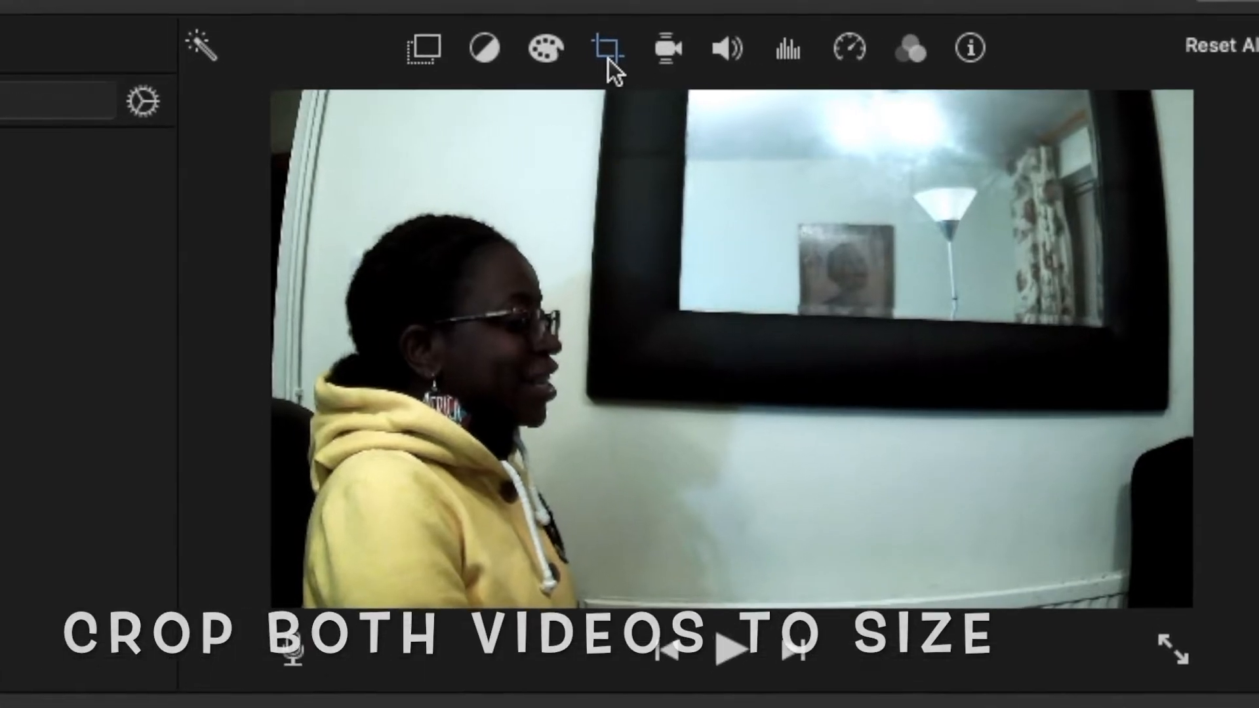
Set a Crop to Fill frame around the hooded singer on one clip.
left_click(604, 48)
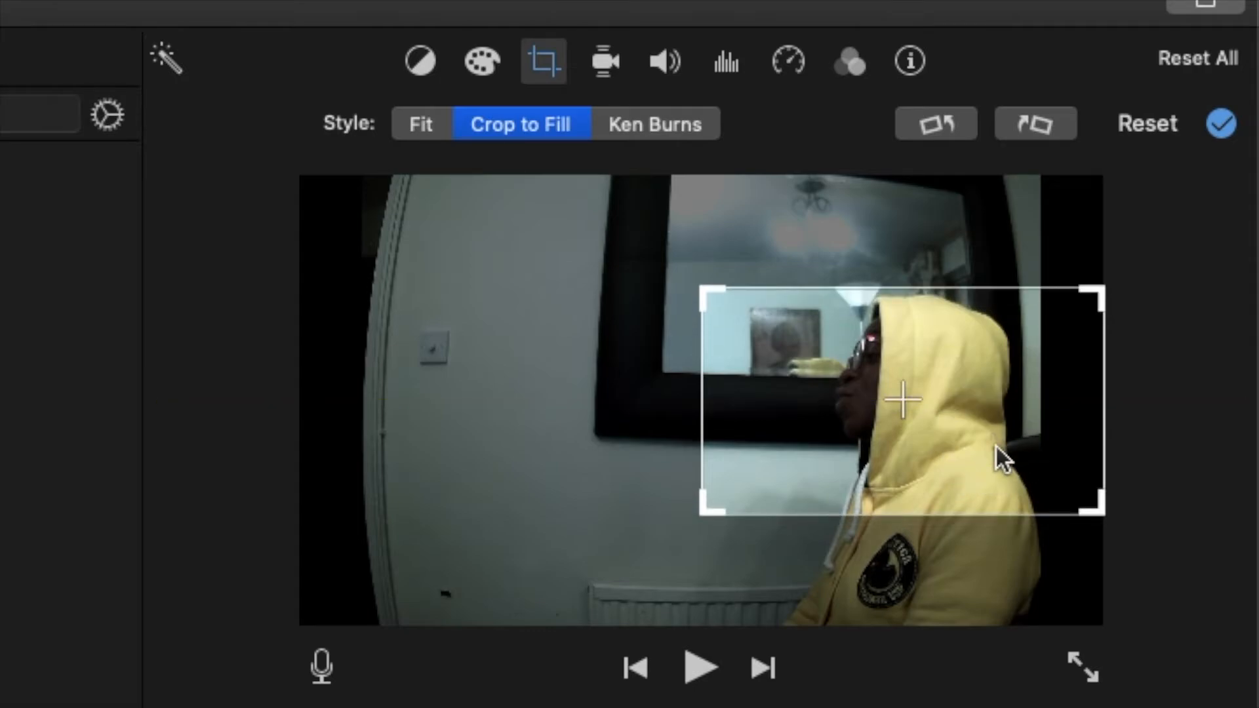
mouse_move(737, 312)
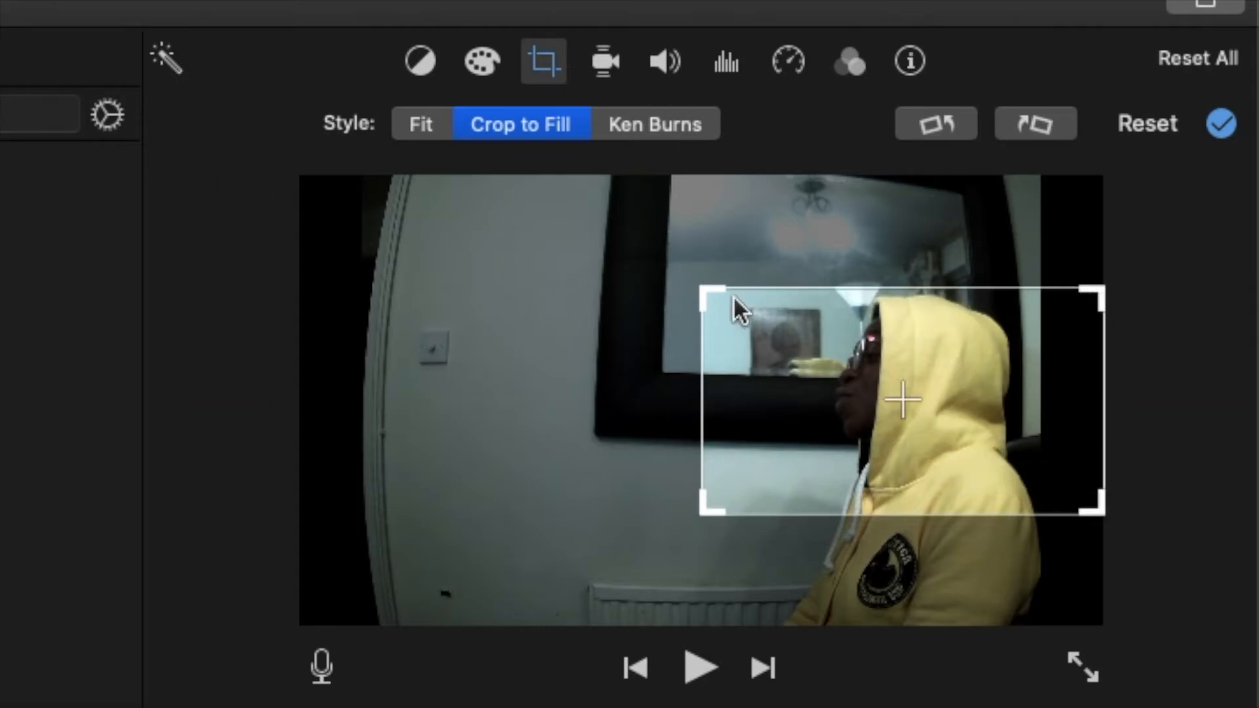
mouse_move(1060, 321)
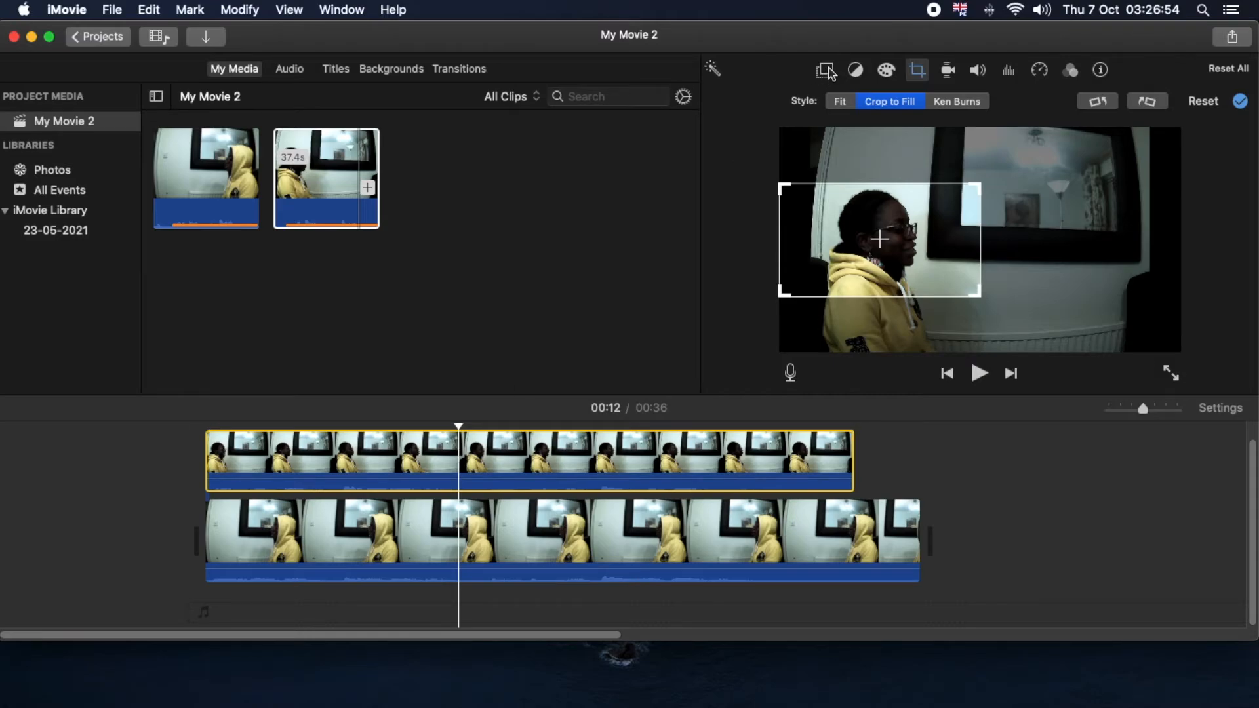
mouse_move(826, 70)
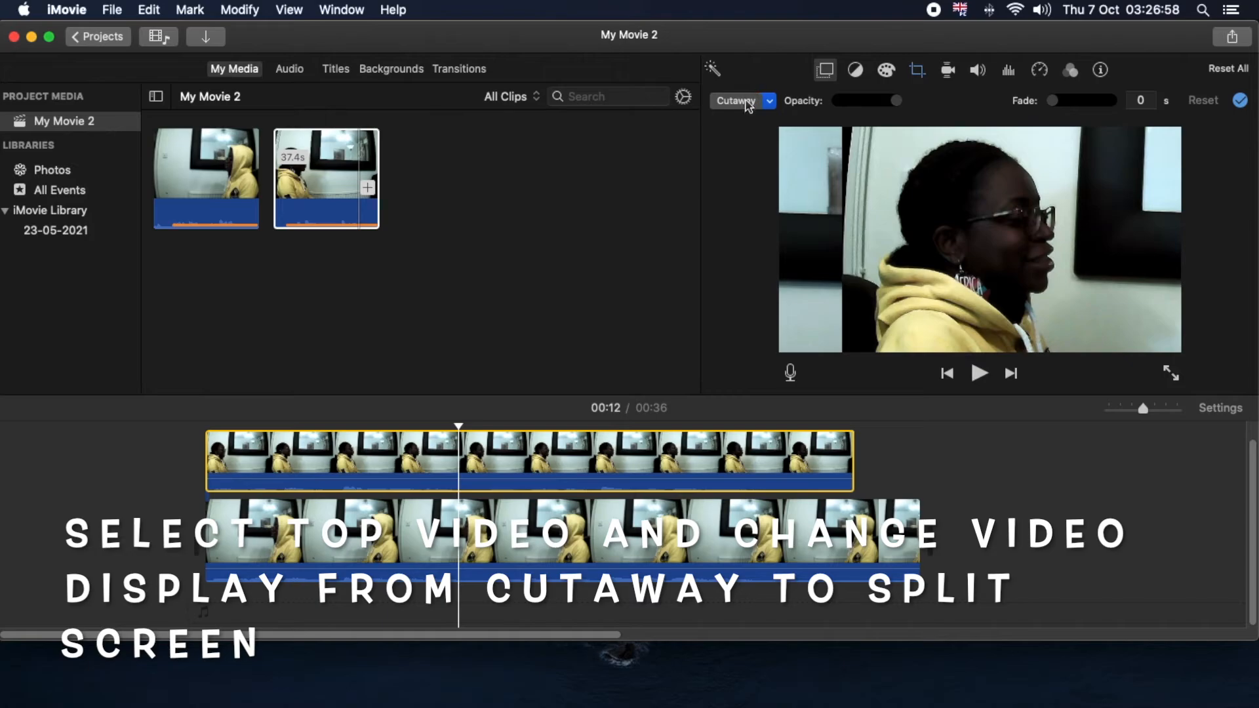
Change the top clip's overlay mode from Cutaway to Split Screen.
left_click(741, 100)
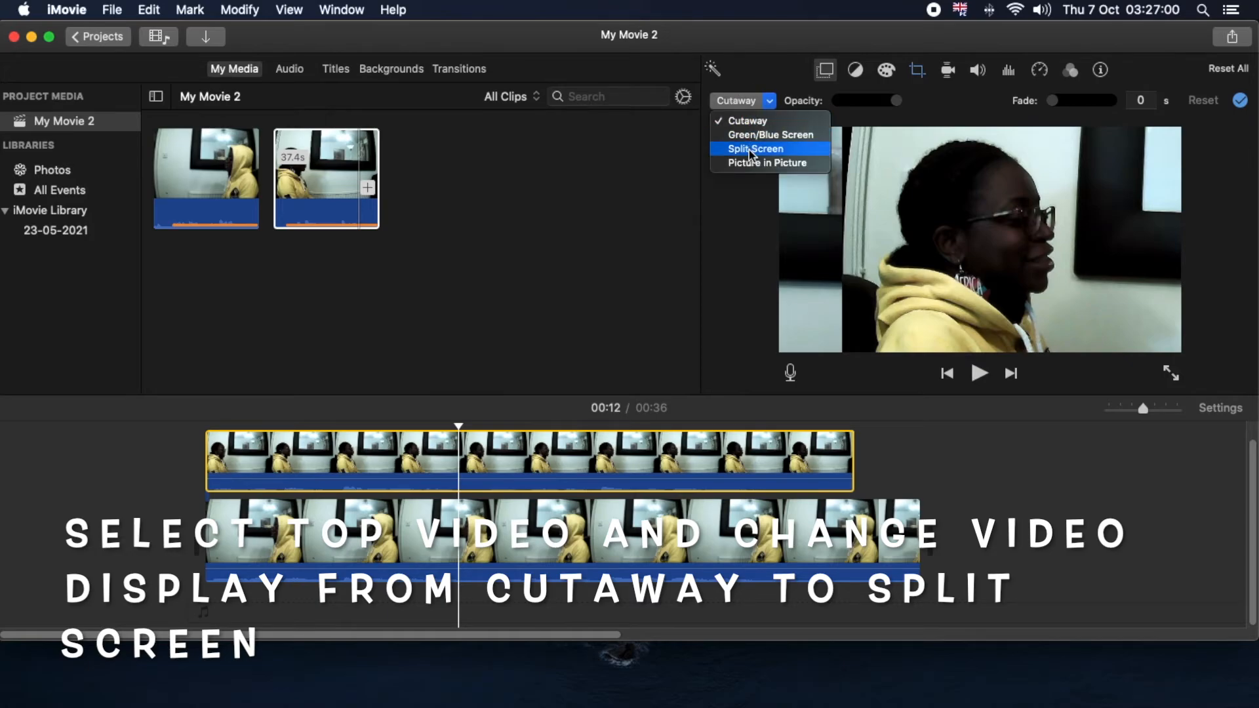
left_click(754, 149)
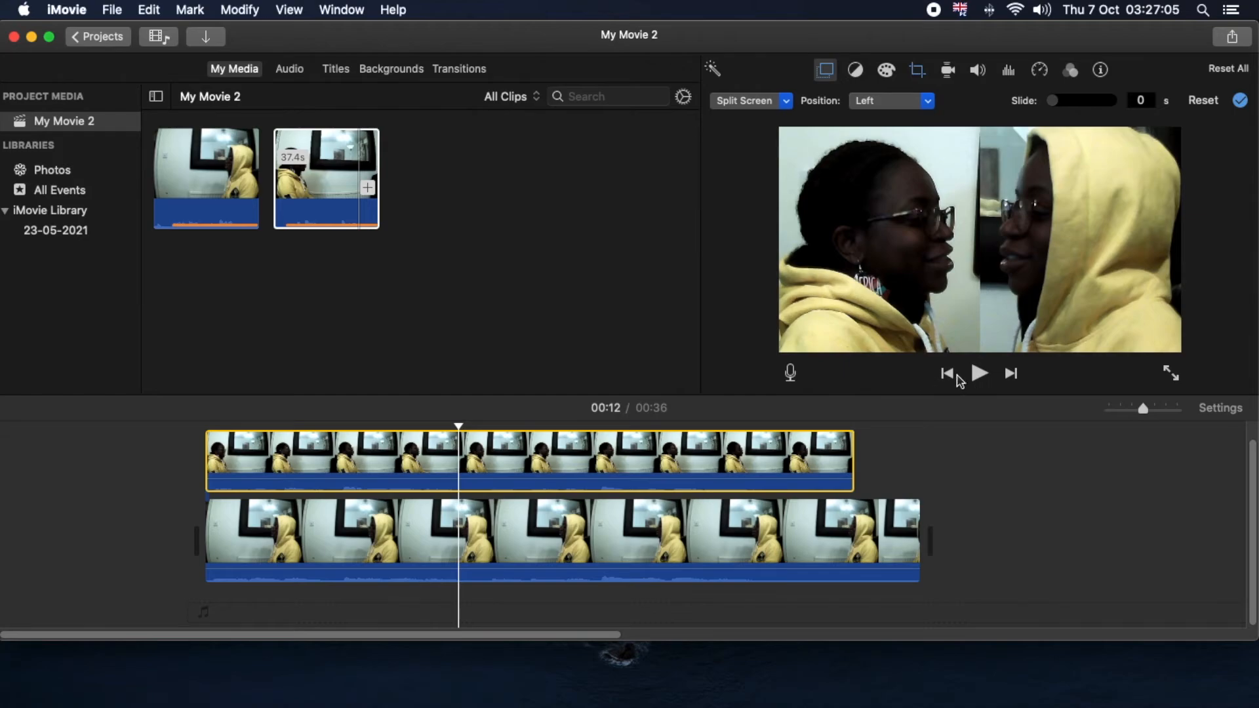
left_click(977, 373)
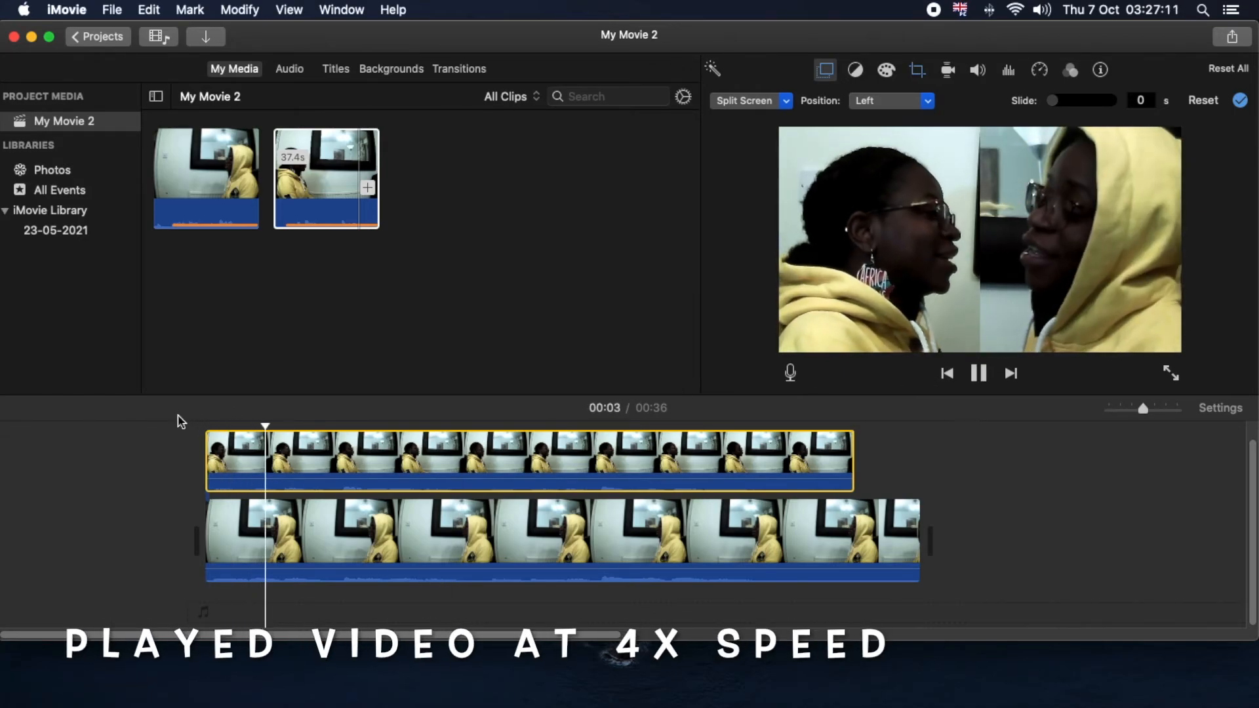
left_click(979, 372)
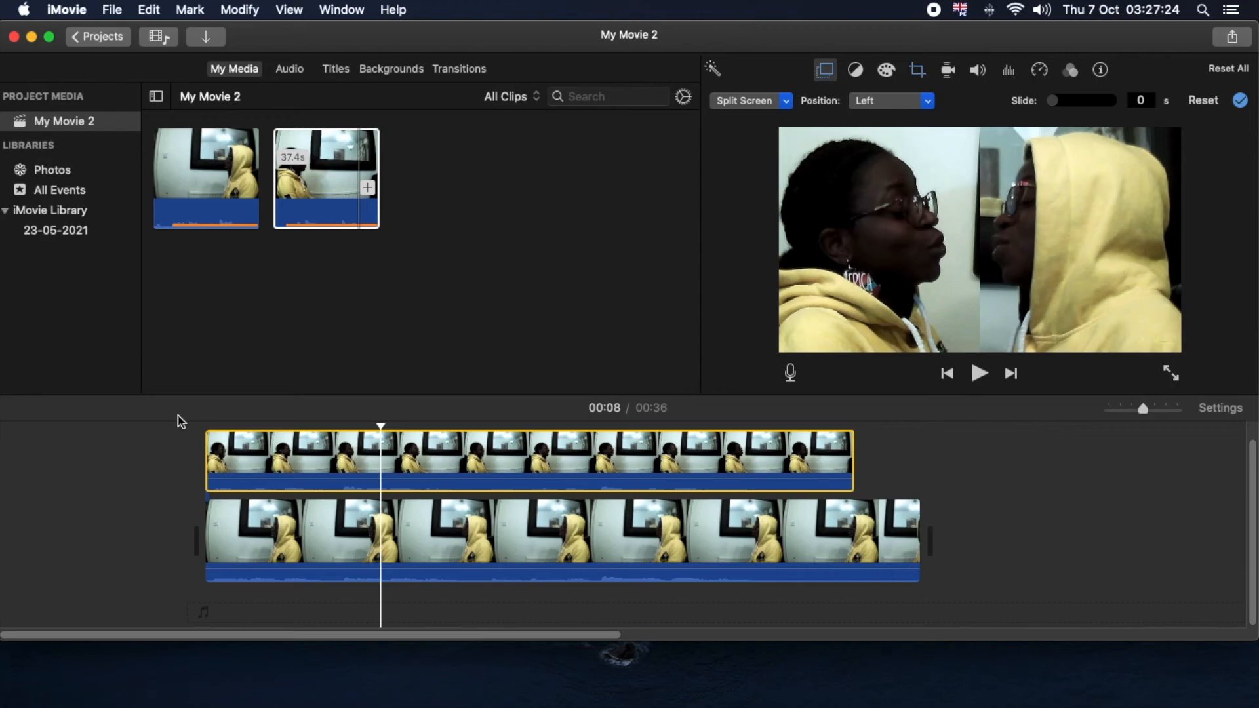
mouse_move(354, 348)
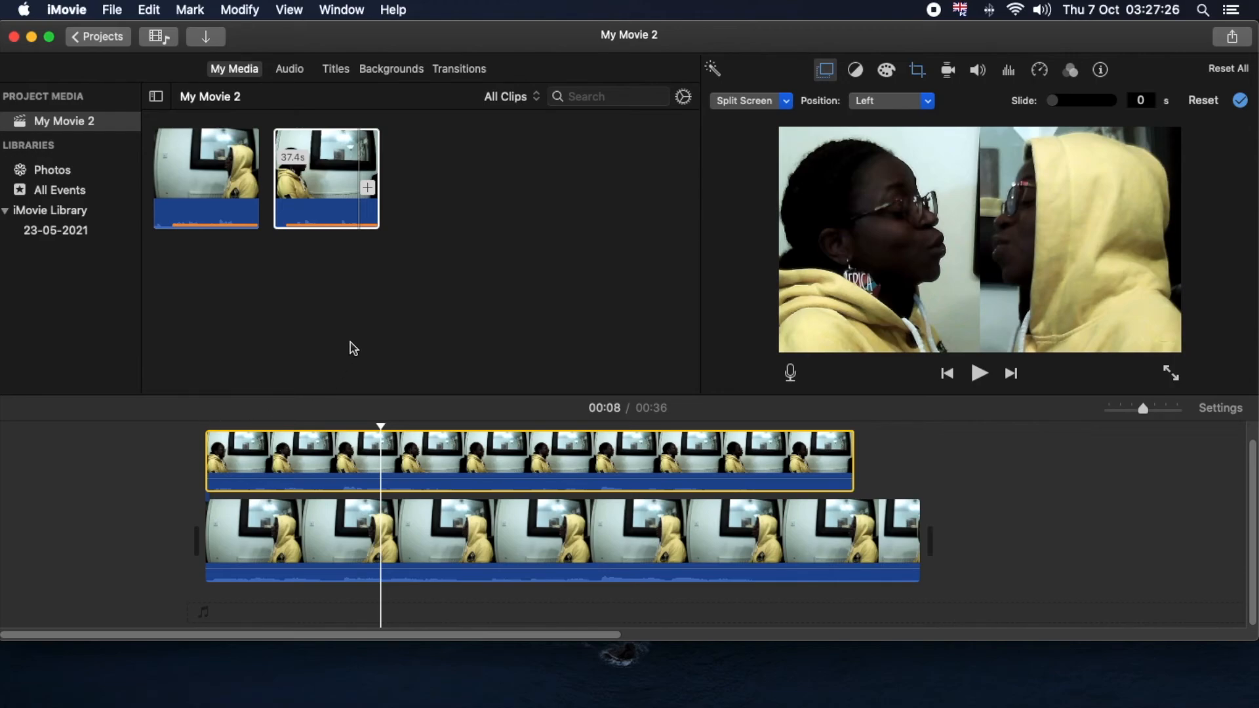
left_click(440, 451)
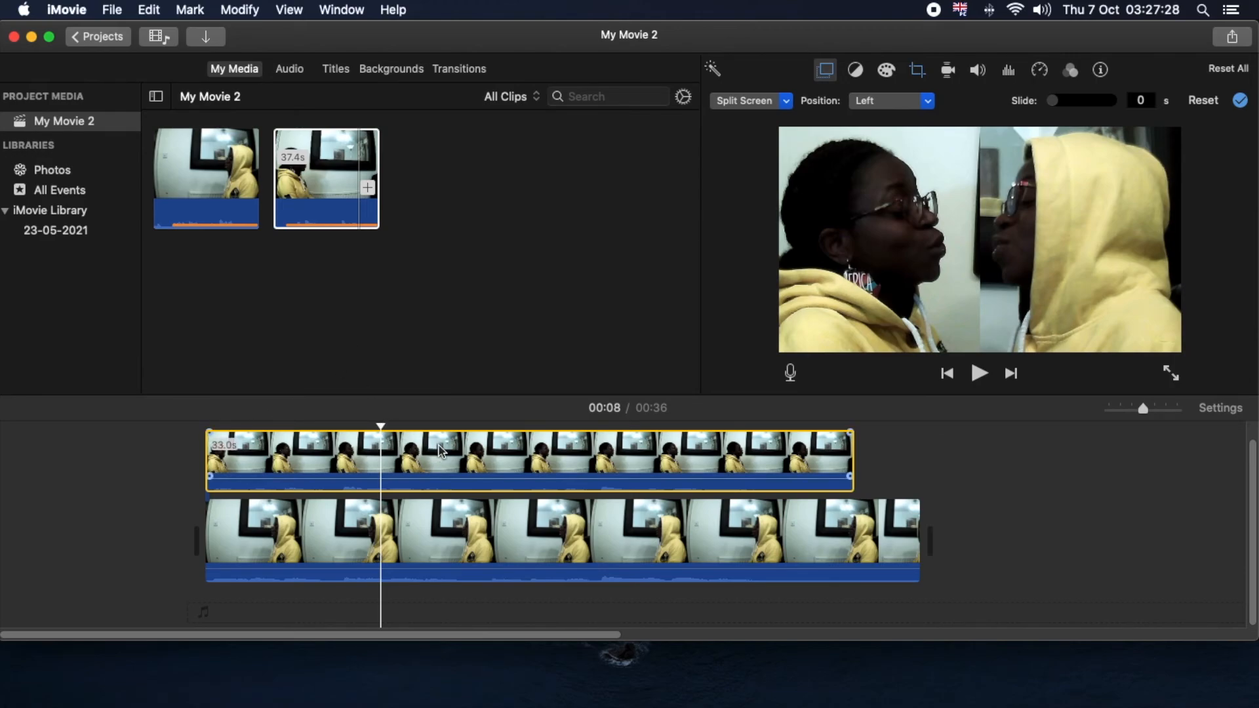
Re-frame the lower hooded-singer clip's crop, then reselect the top clip.
left_click(916, 70)
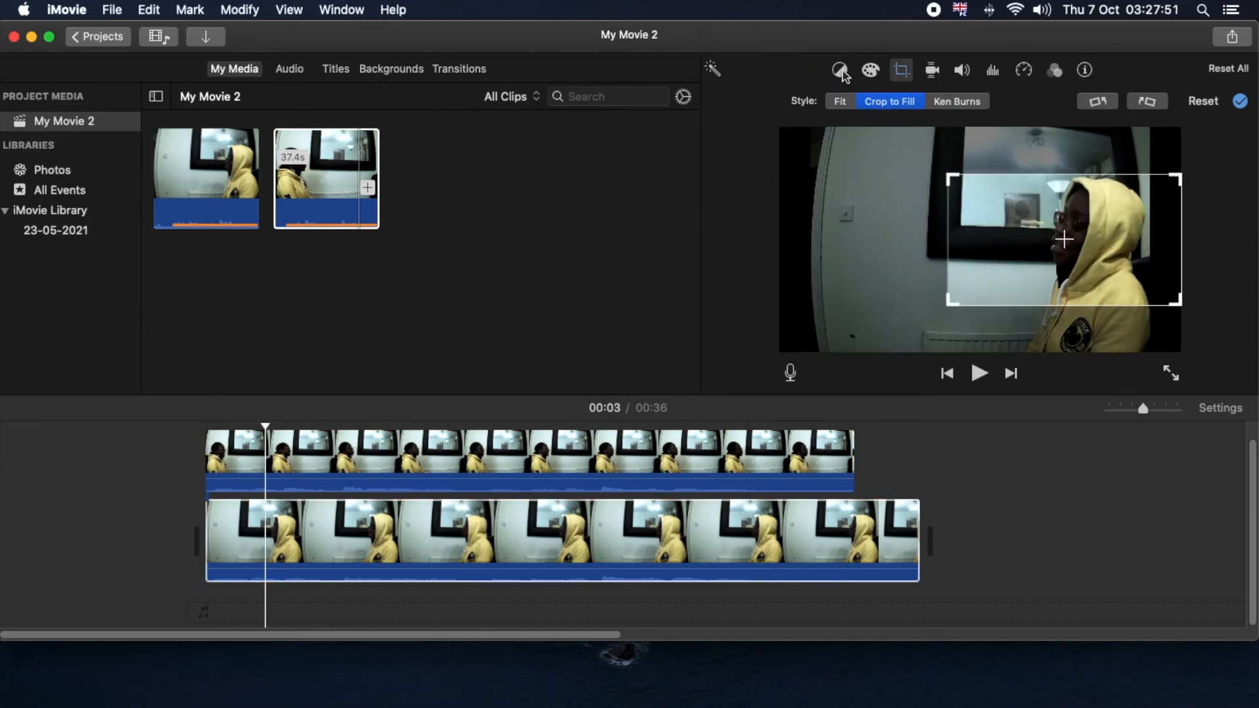
left_click(825, 70)
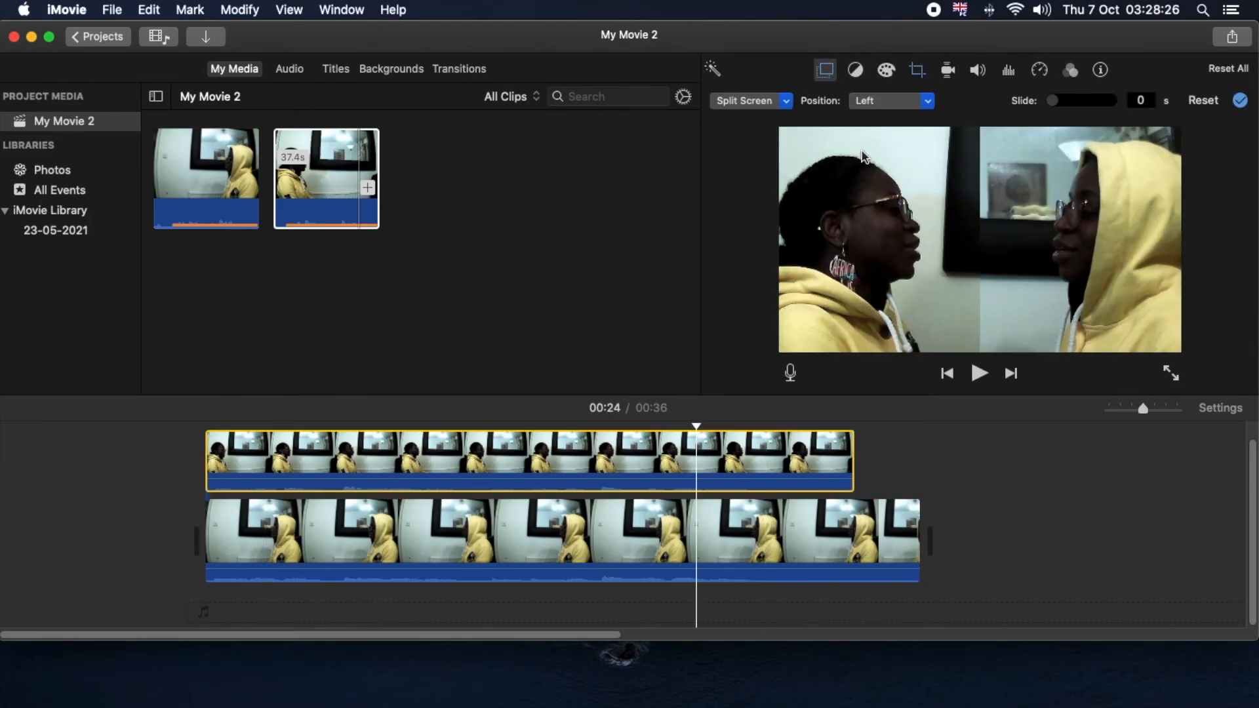